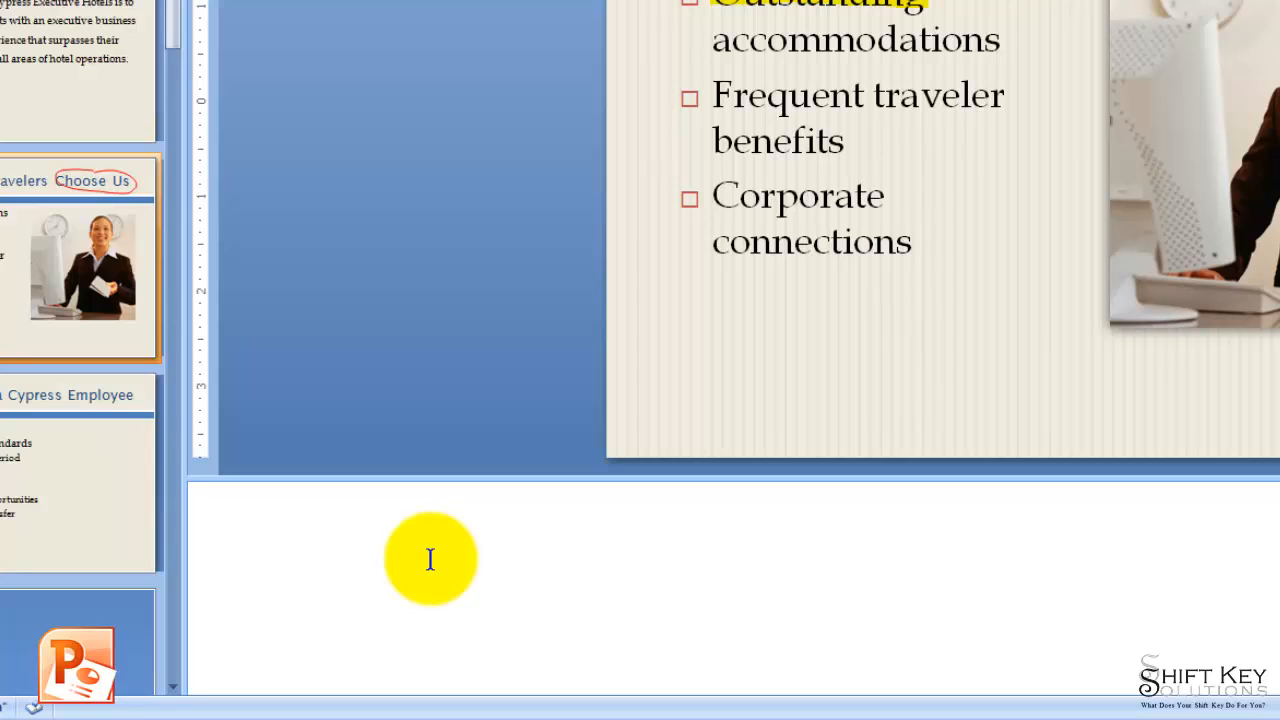
Step: Write the slide 3 note: 'Each room is equipped with high-speed, wireless internet access. Each of our hotels...'
click(198, 496)
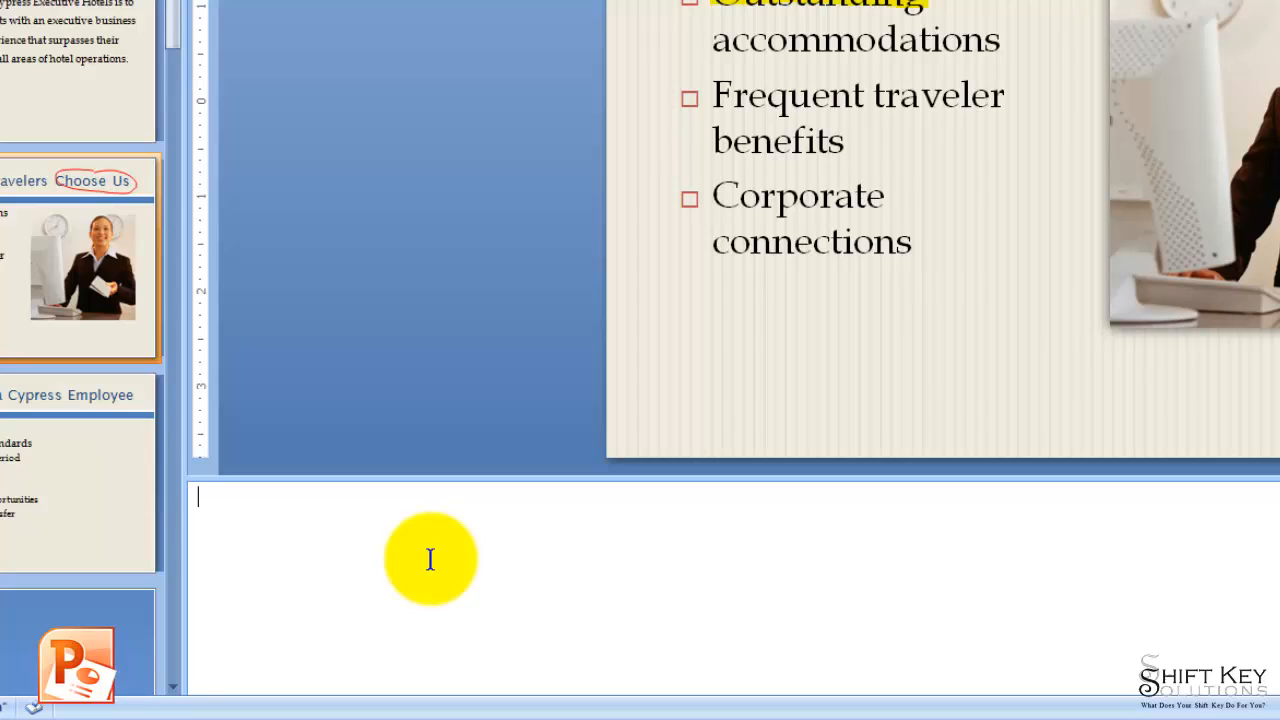
text(Each room is equipped with high-speed, wireless internet access.  Each of our hotels provides an office that guests may use that is equipped)
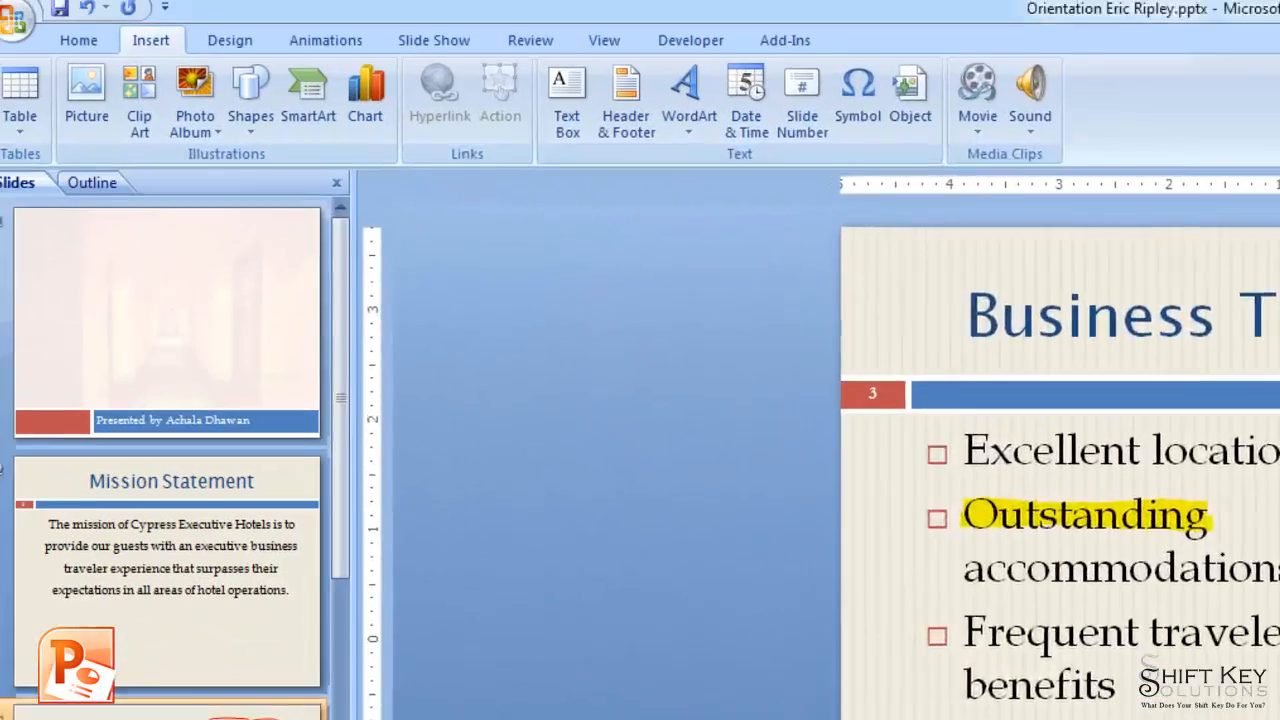
click(78, 40)
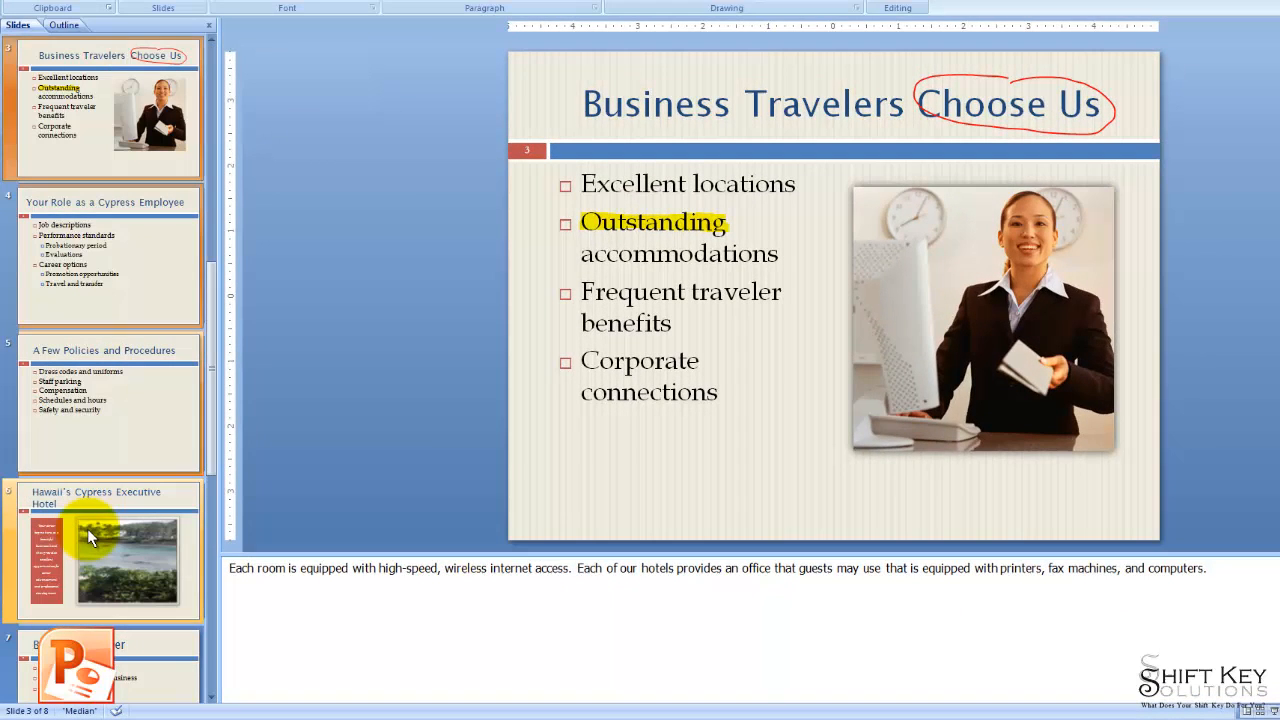
Step: Write slide 6's note 'Check with Human Resources for information about the professional development opportu...' and size it 18 pt
click(110, 560)
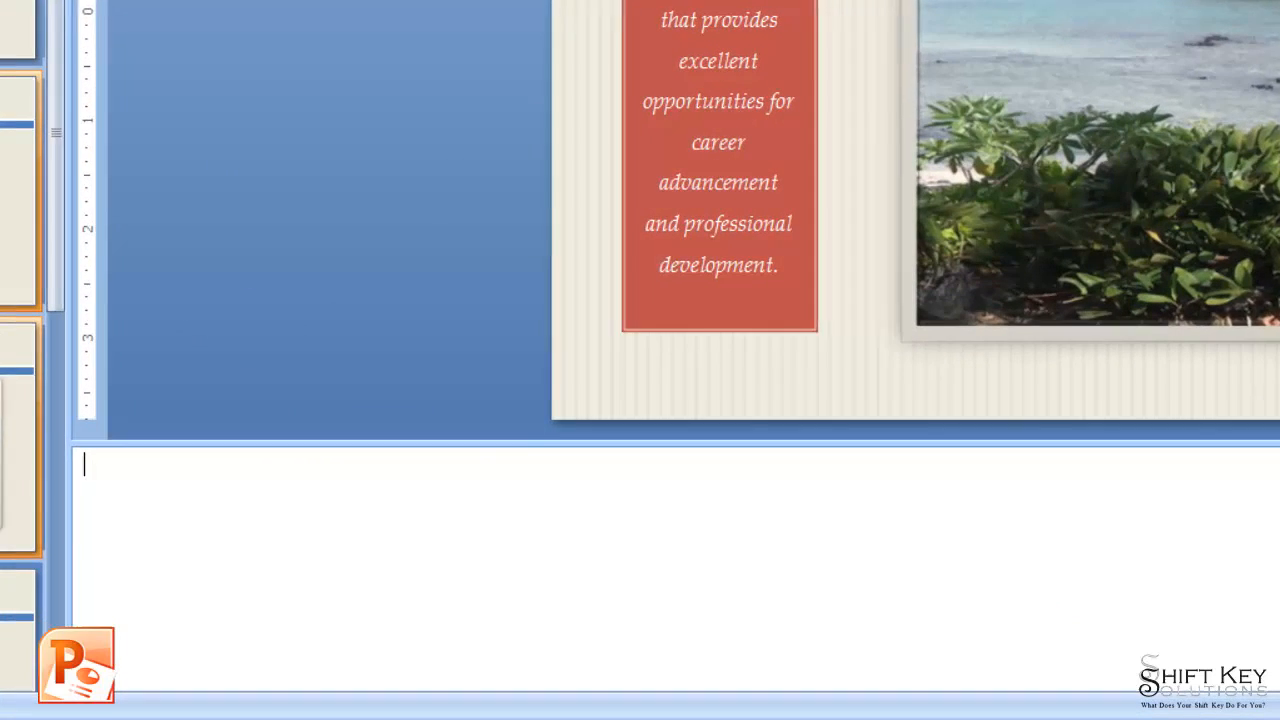
text(Check with Human Resources for information about the professional development opportunities available to you.)
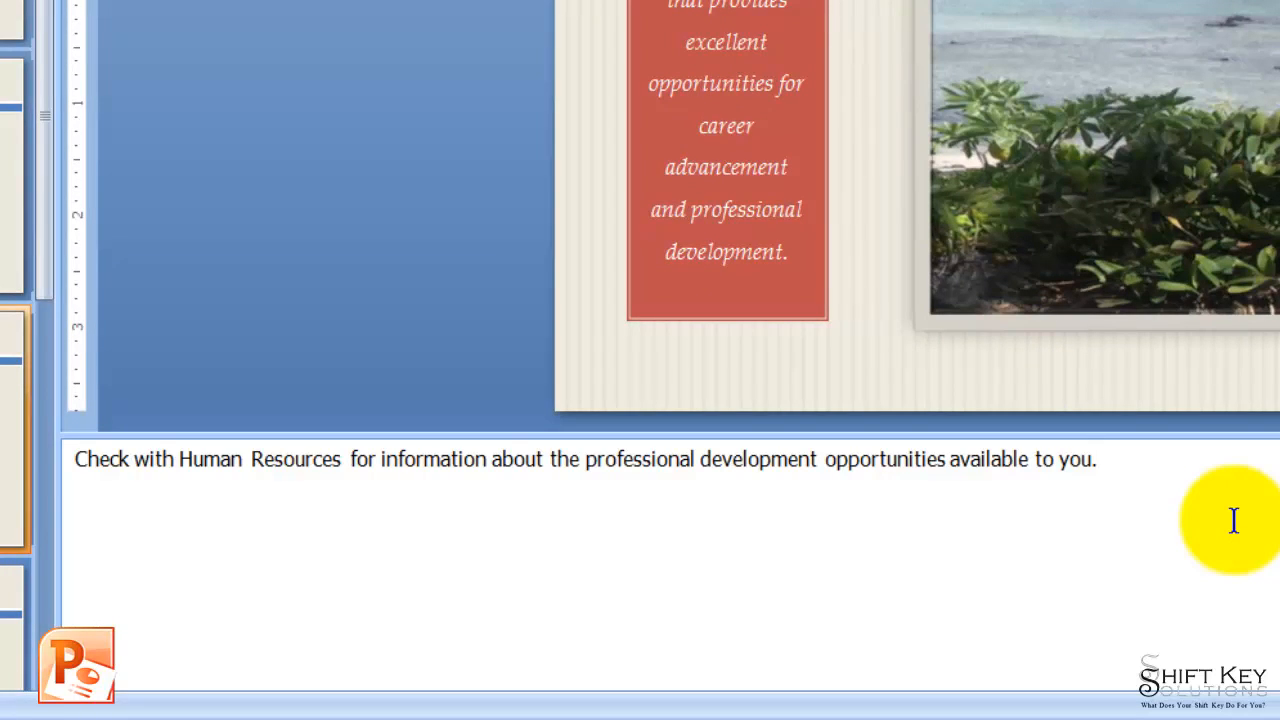
triple_click(584, 458)
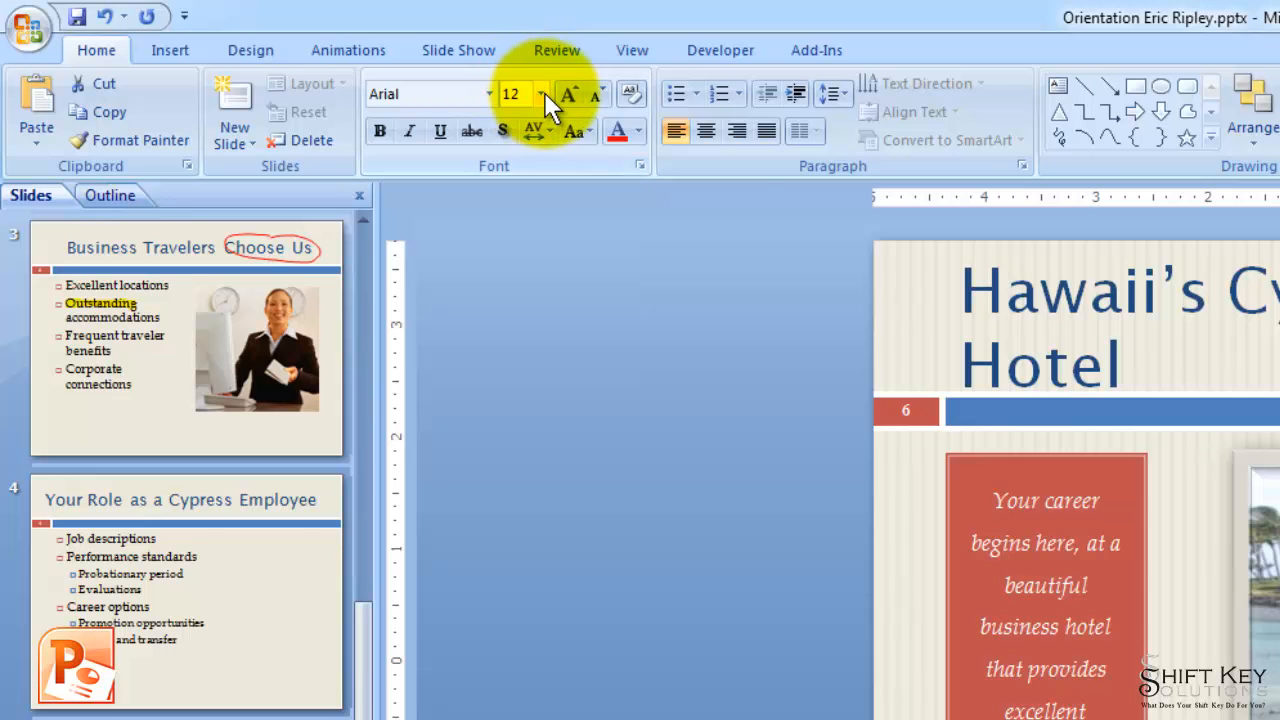
click(544, 94)
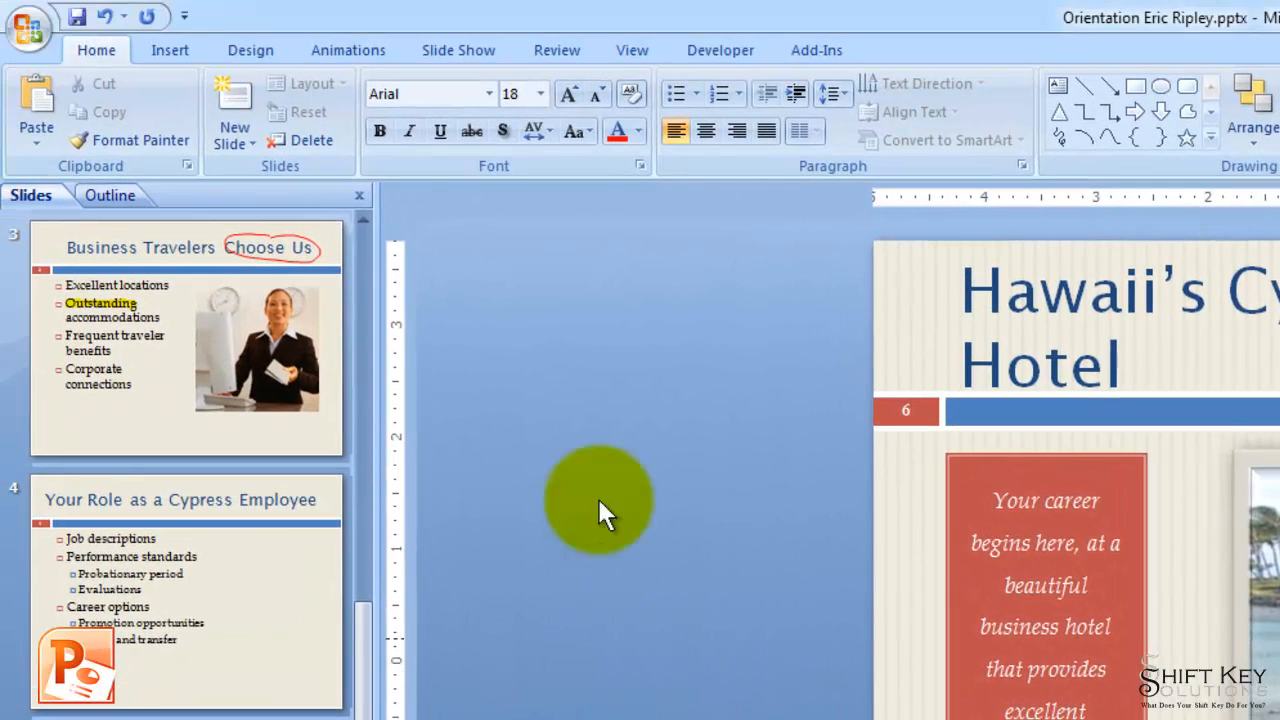
Step: Show Print Preview from the Office button and list the Print What choices
click(28, 28)
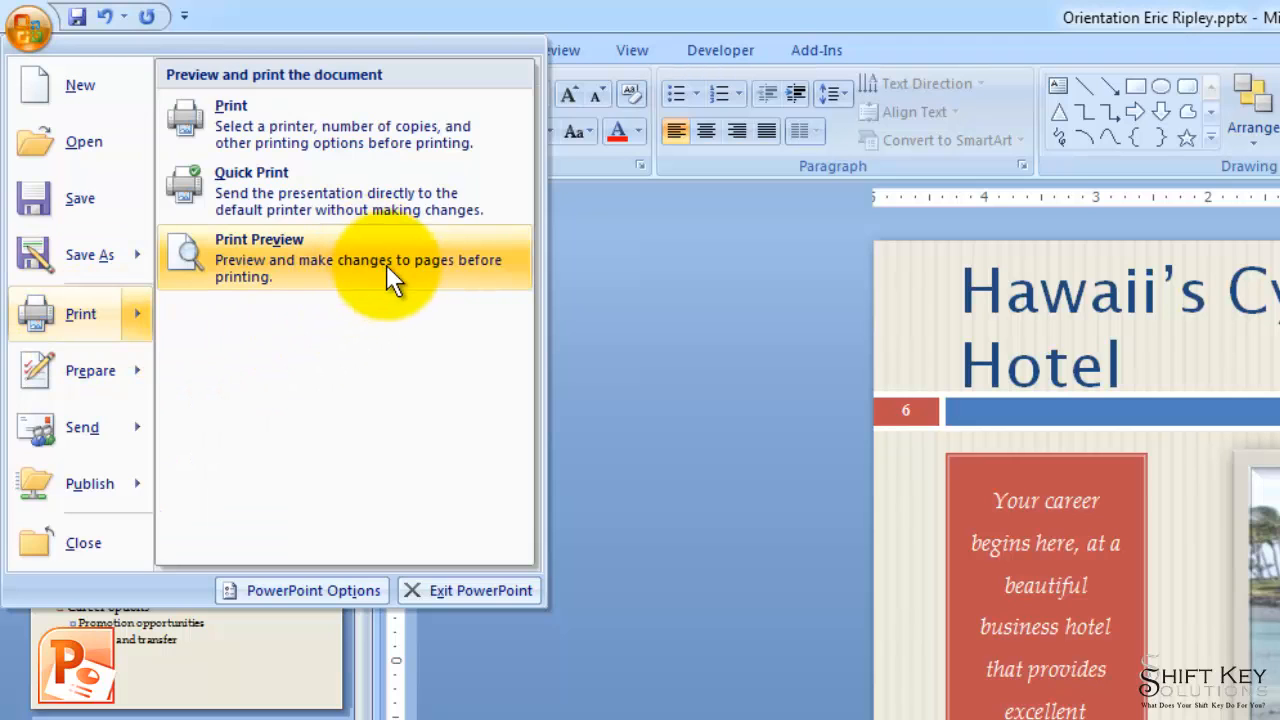
click(260, 258)
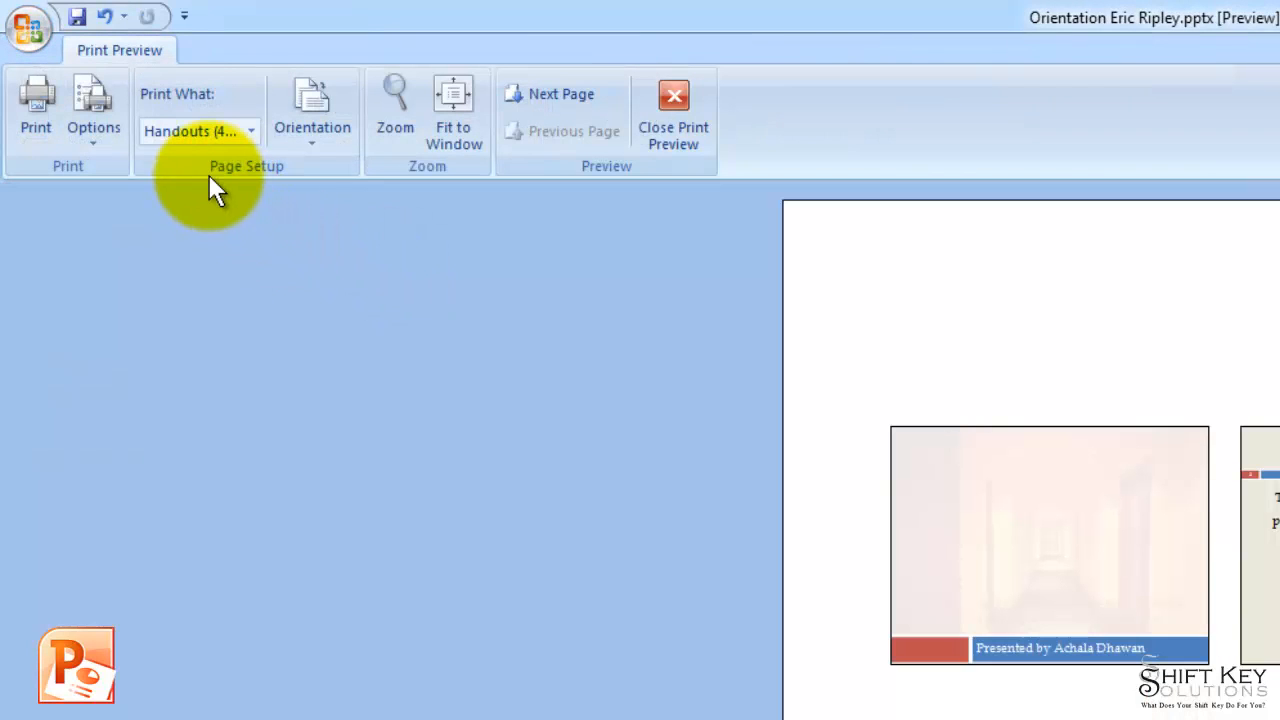
mouse_move(304, 190)
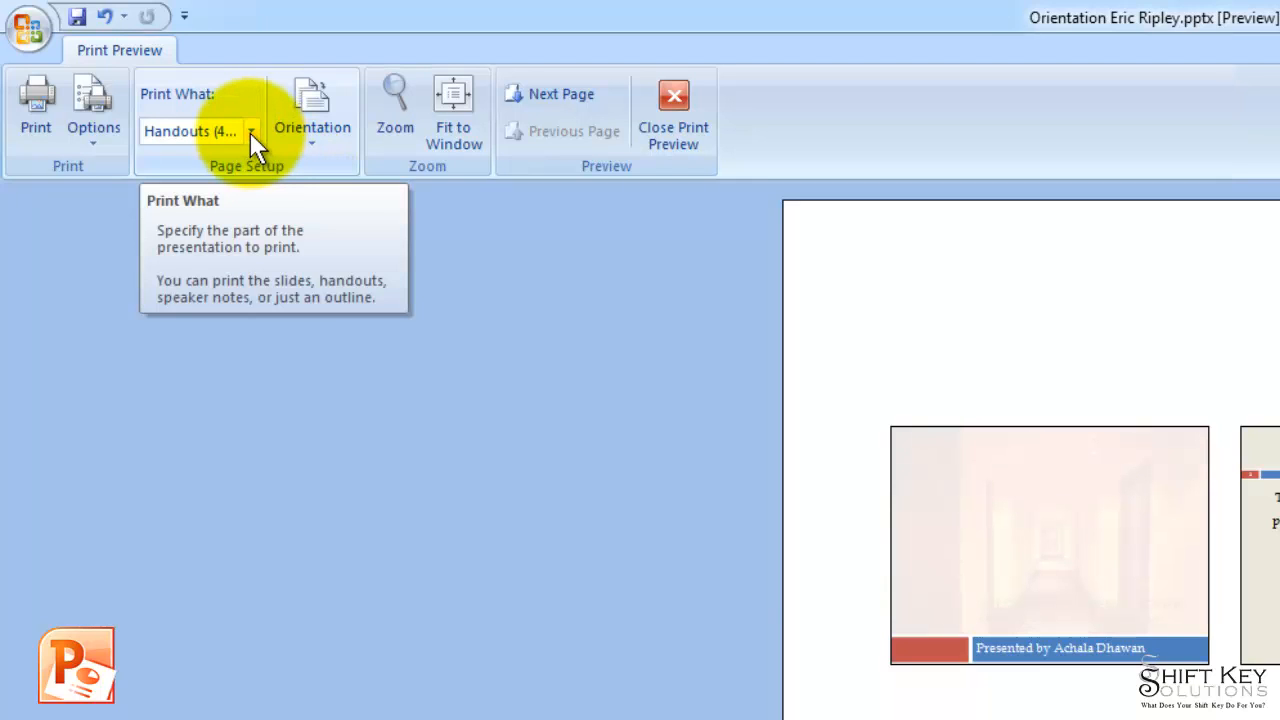
click(252, 132)
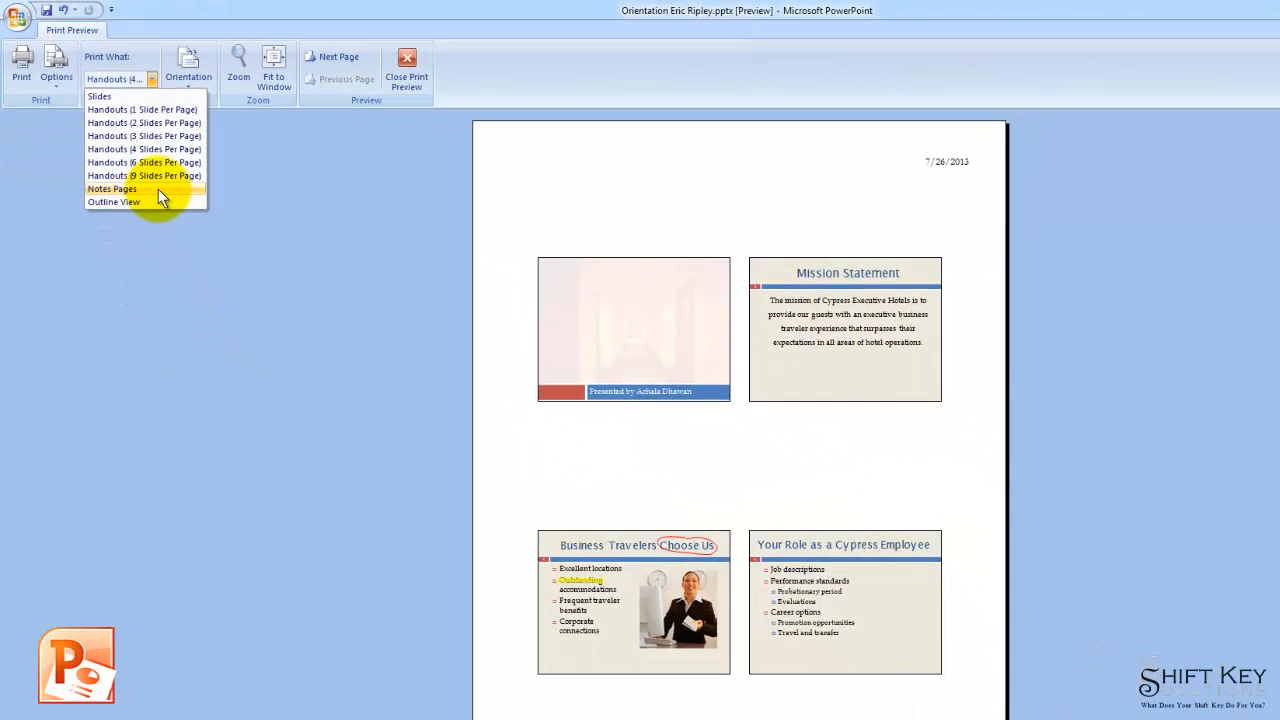
Step: Preview as Notes Pages, page through to slide 6 checking the notes on slides 3 and 6, then close the preview
click(112, 188)
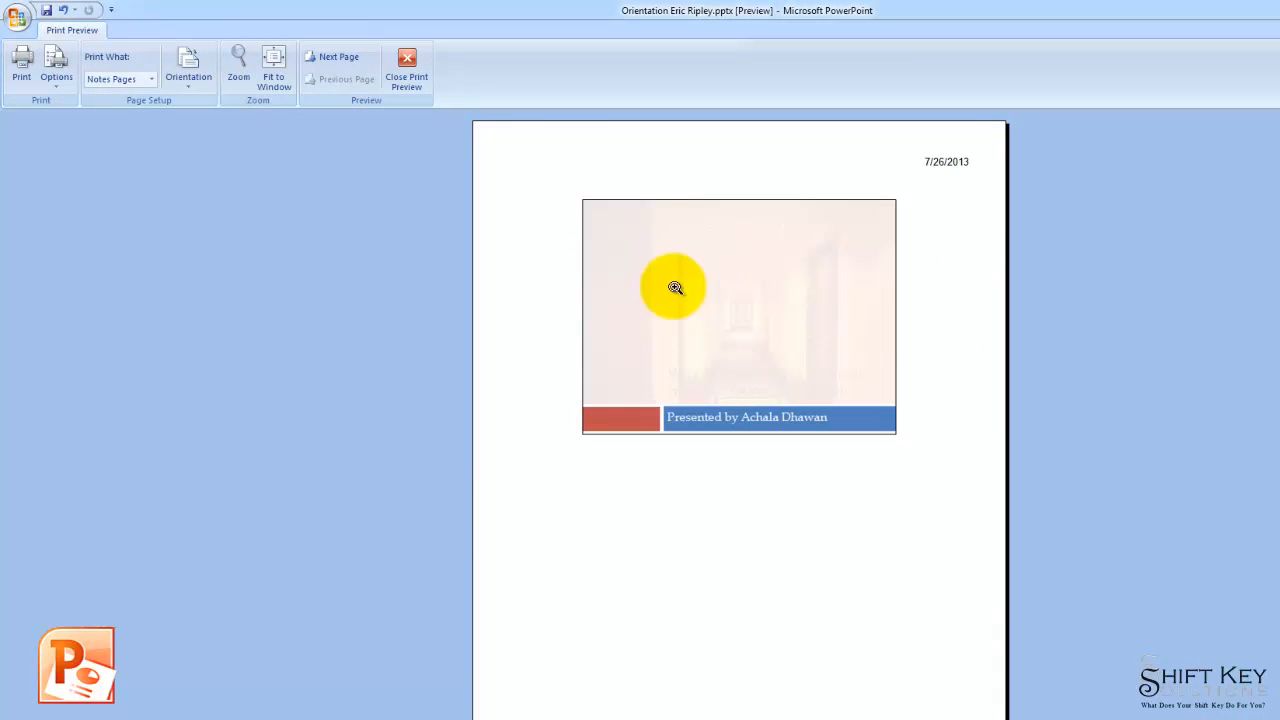
mouse_move(552, 536)
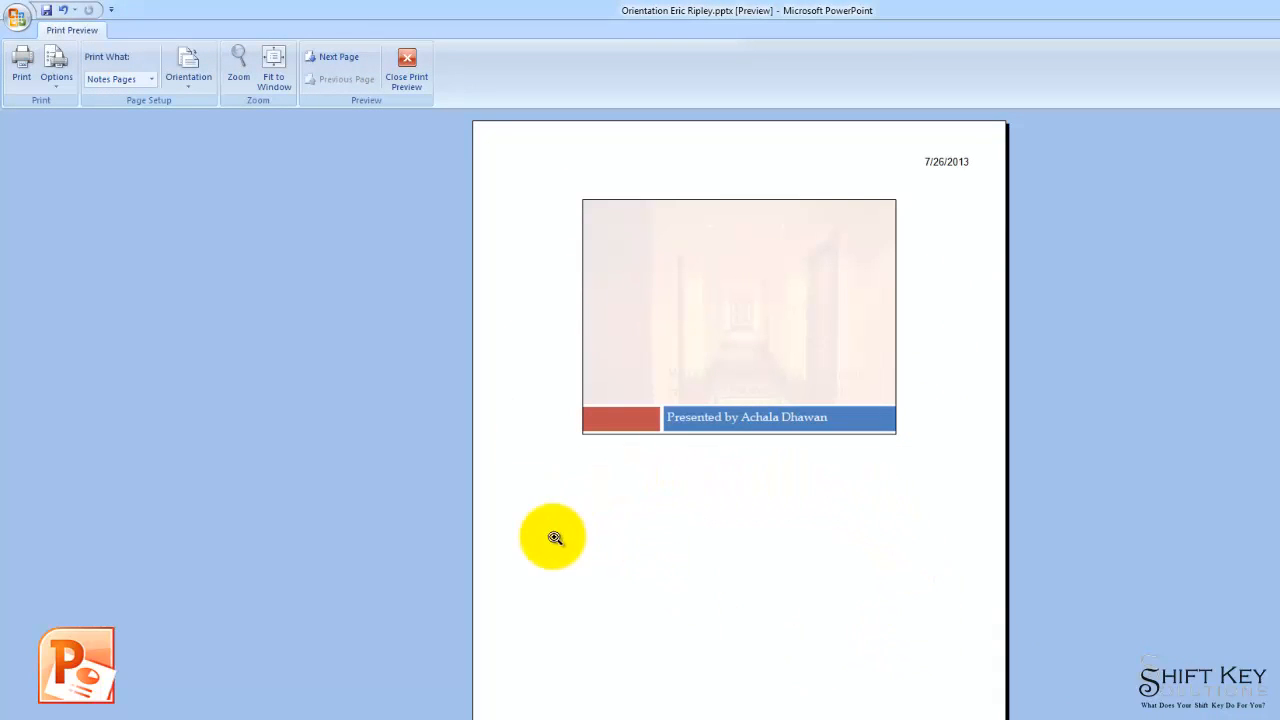
mouse_move(424, 390)
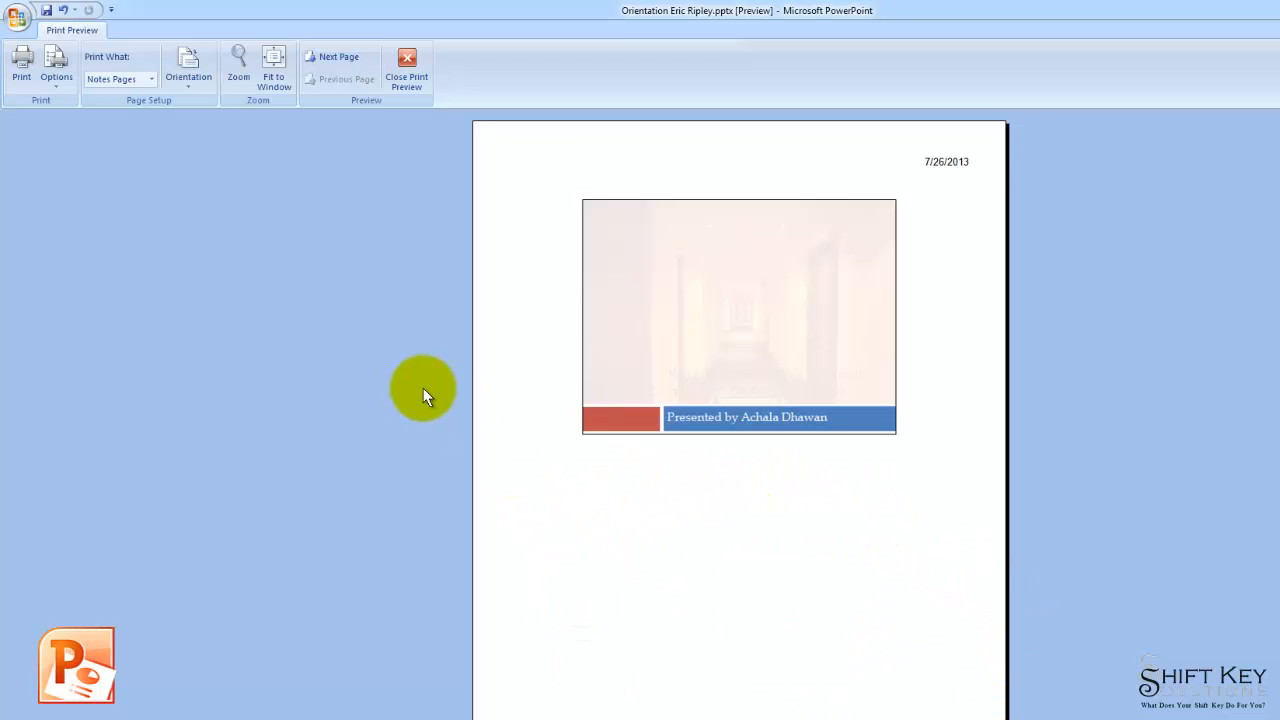
mouse_move(672, 588)
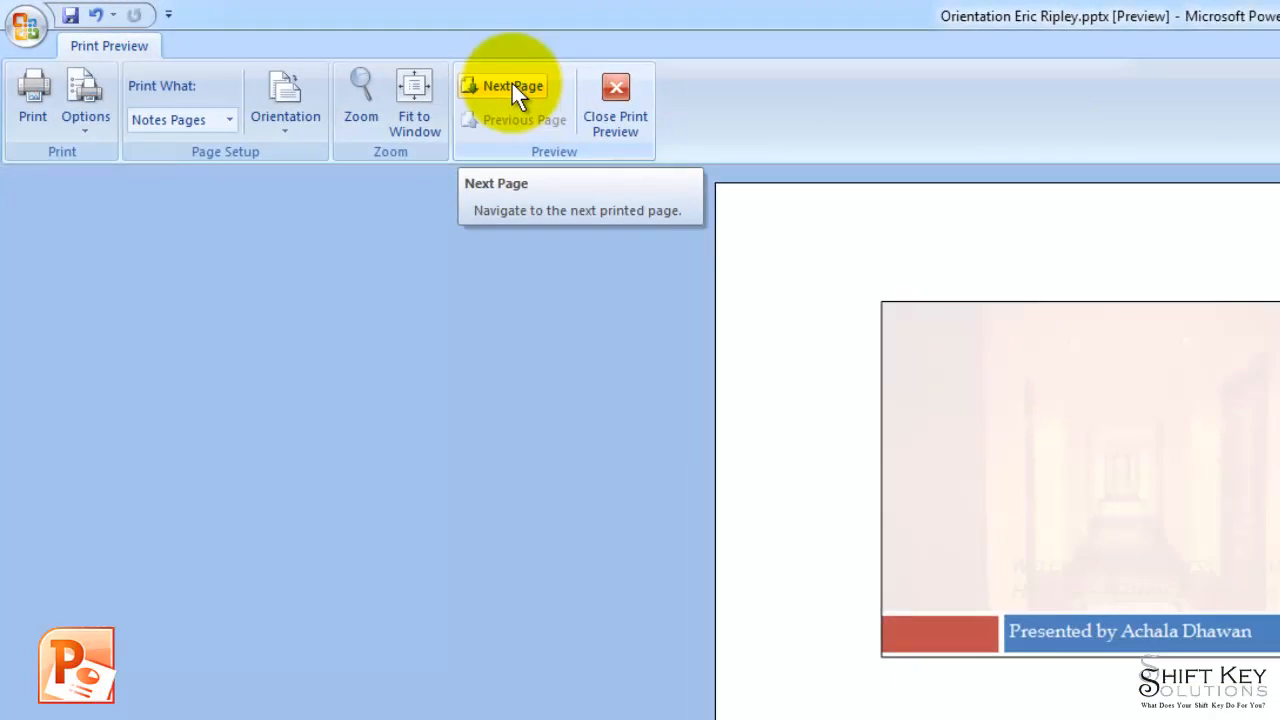
click(512, 86)
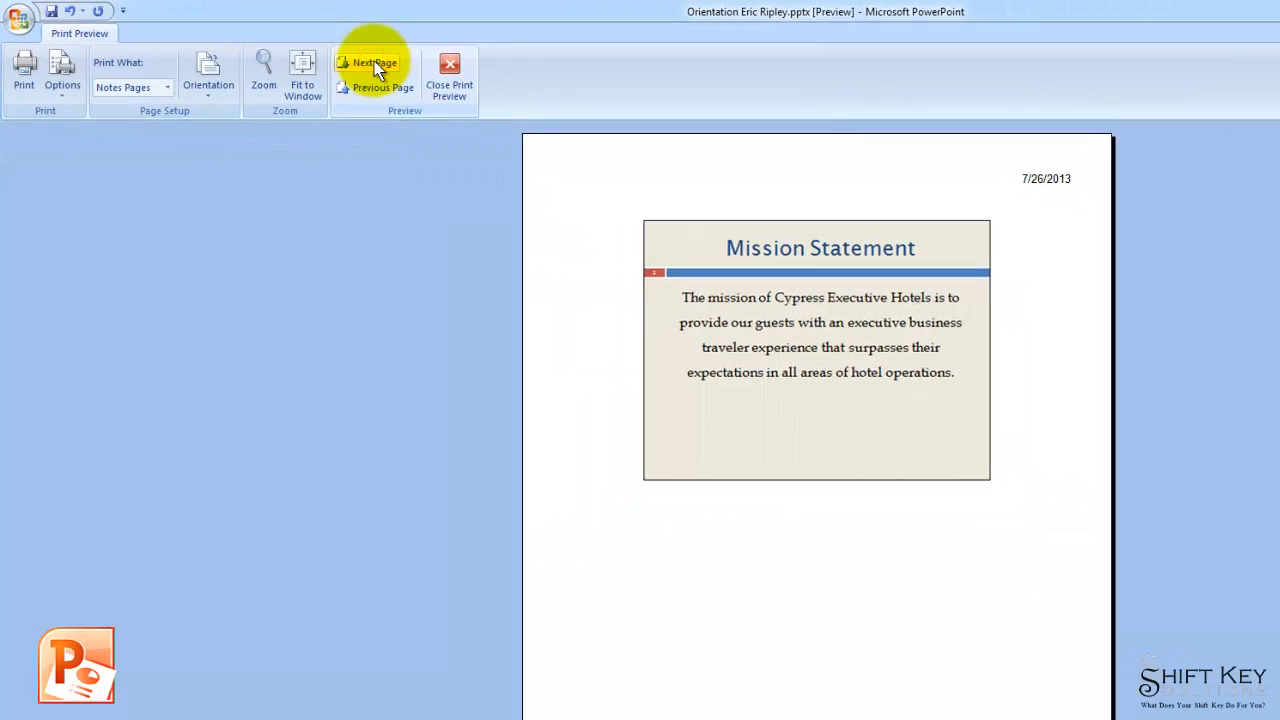
click(376, 62)
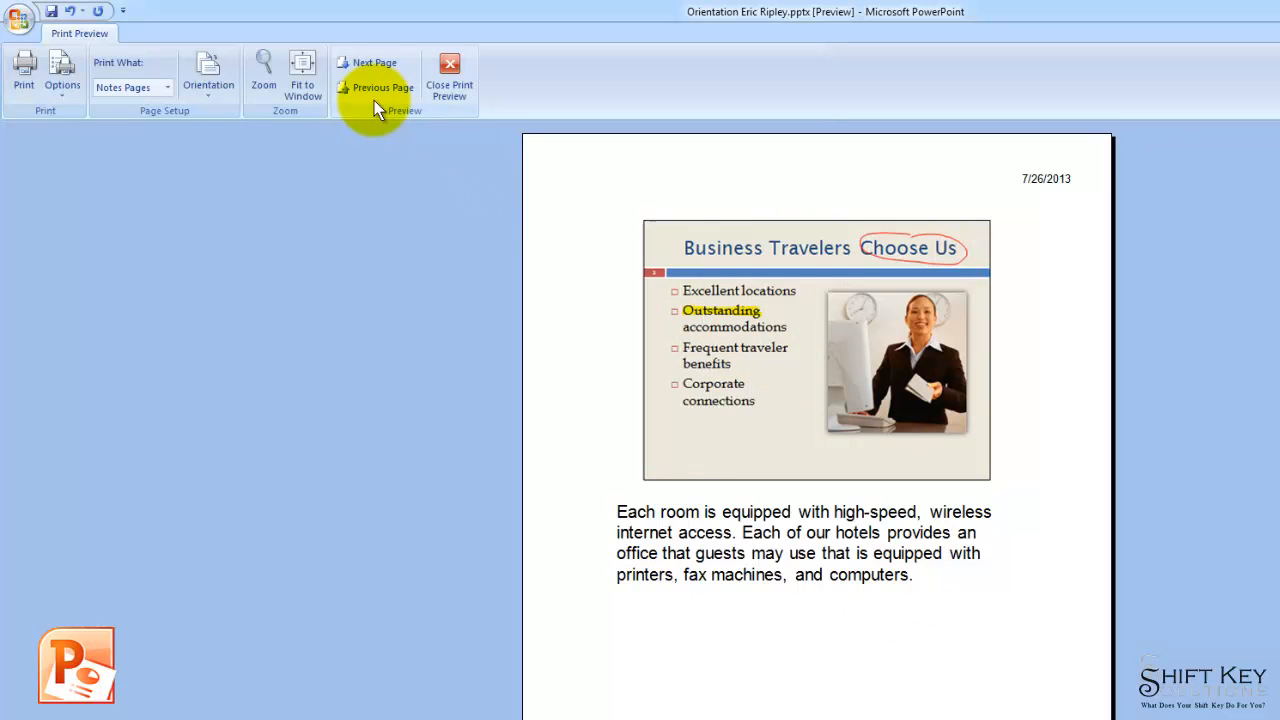
click(376, 62)
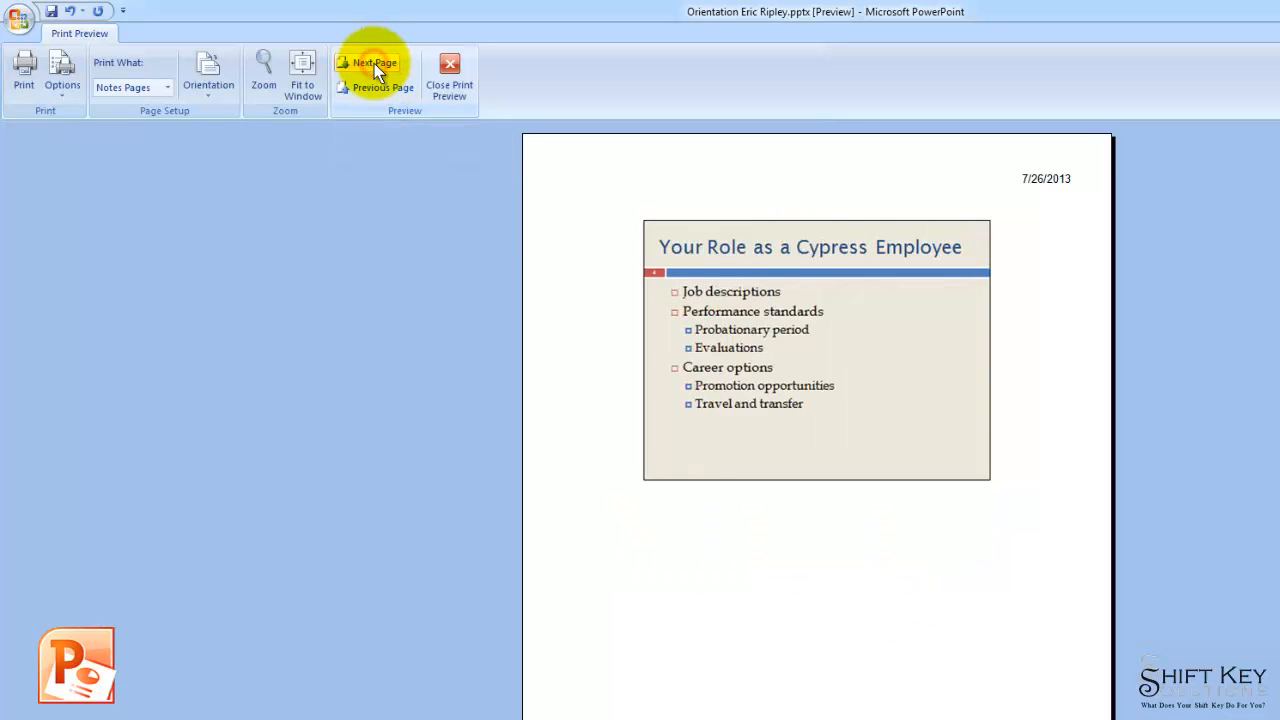
click(376, 62)
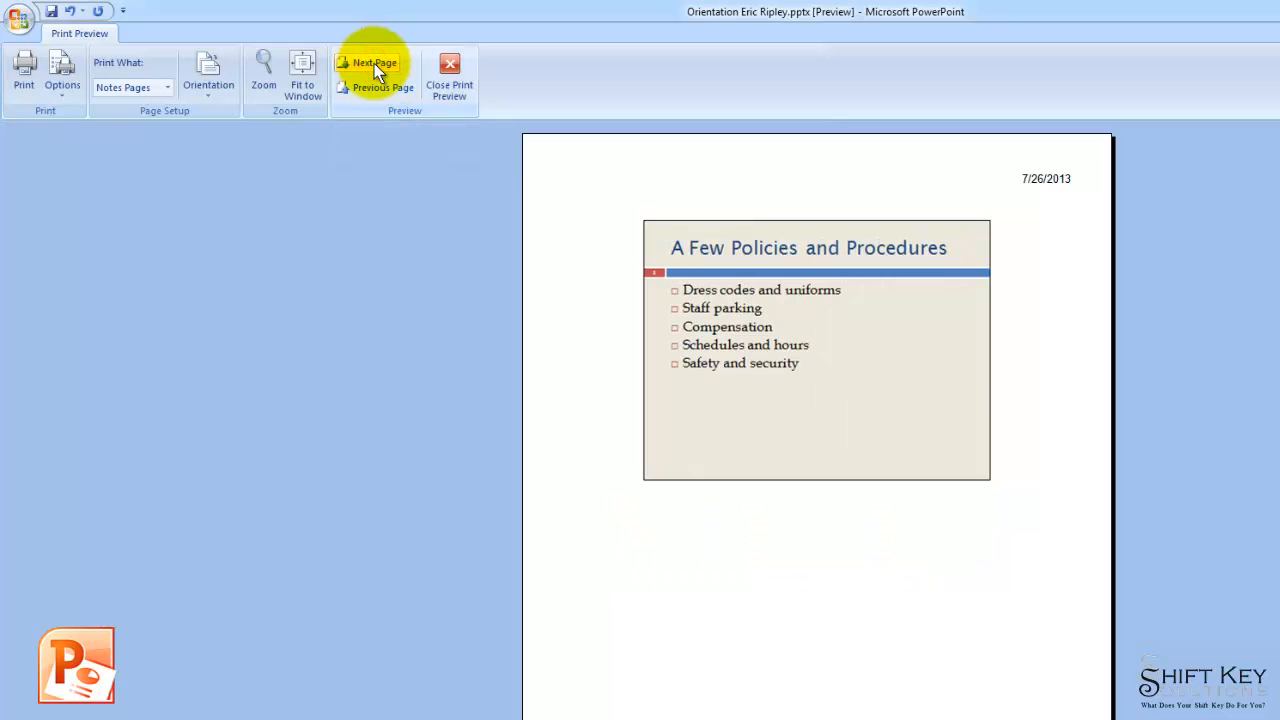
click(376, 62)
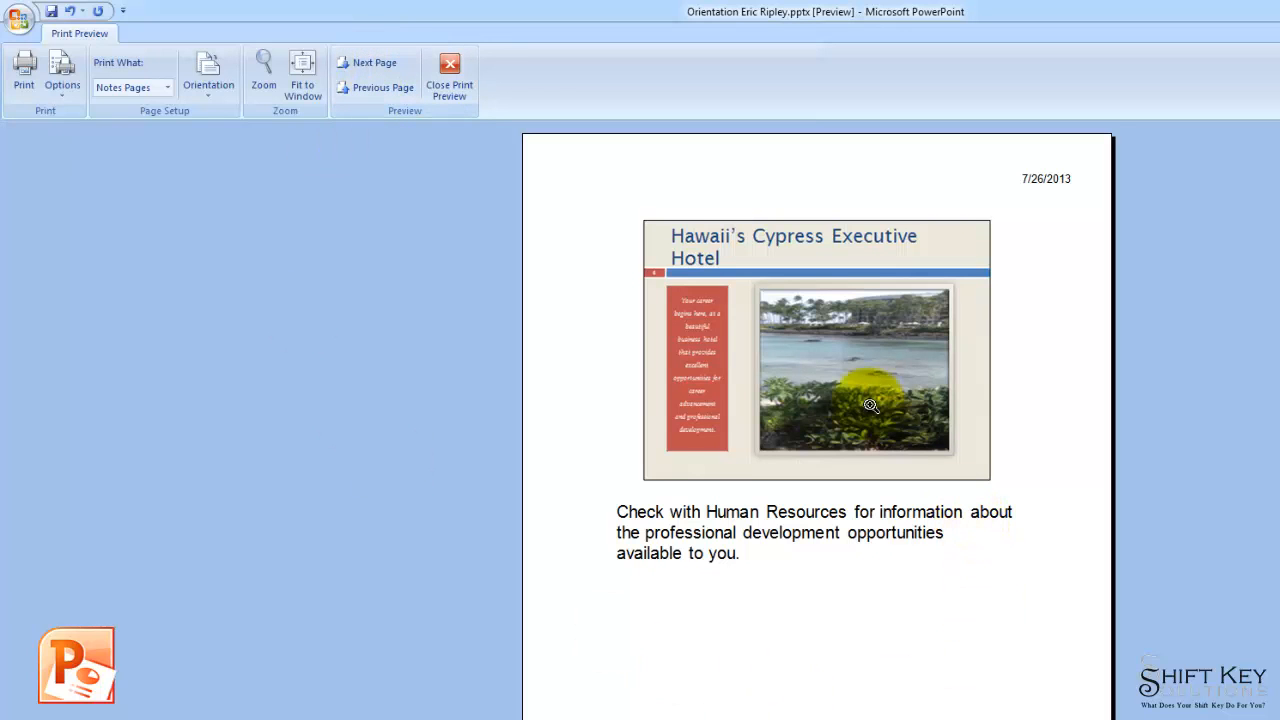
mouse_move(970, 550)
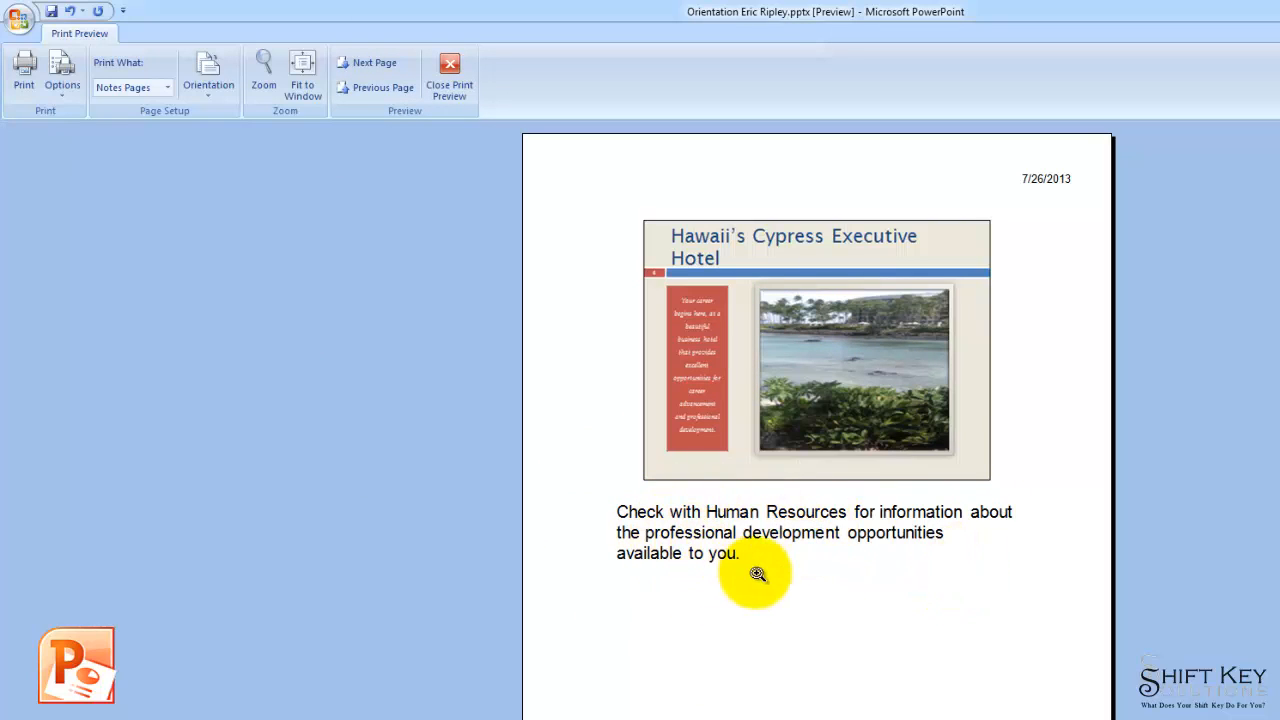
mouse_move(422, 596)
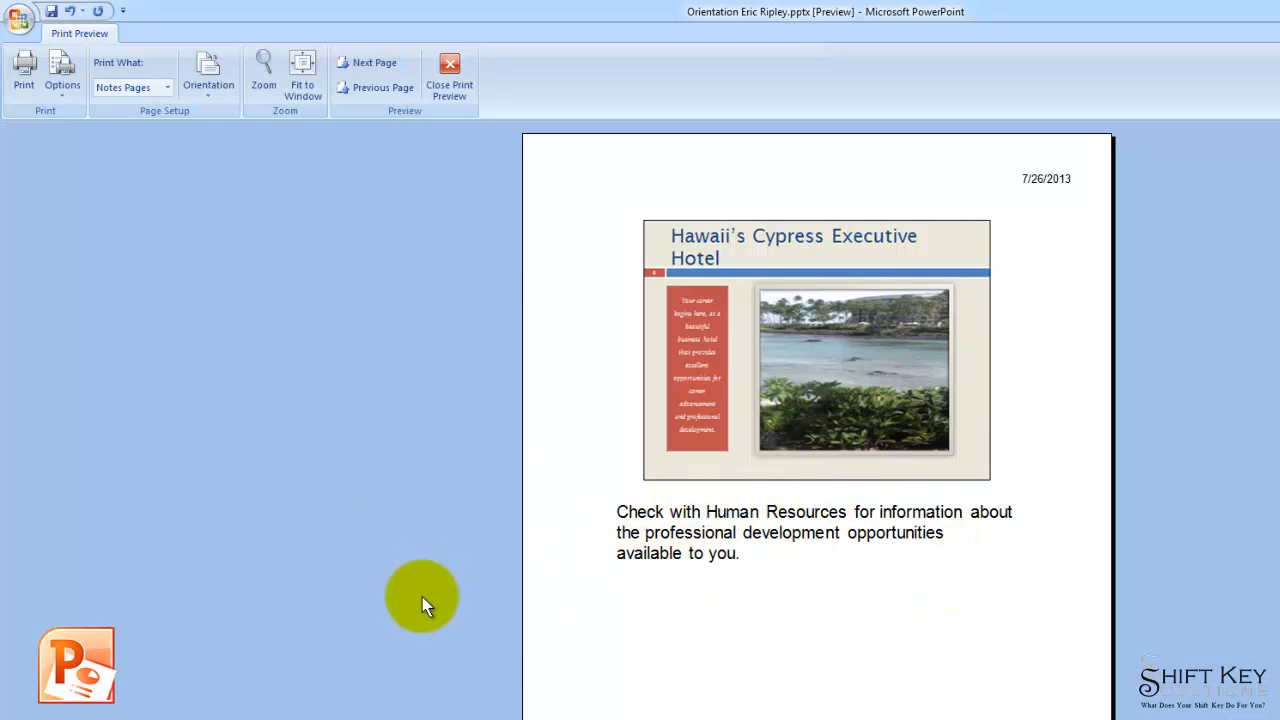
mouse_move(560, 582)
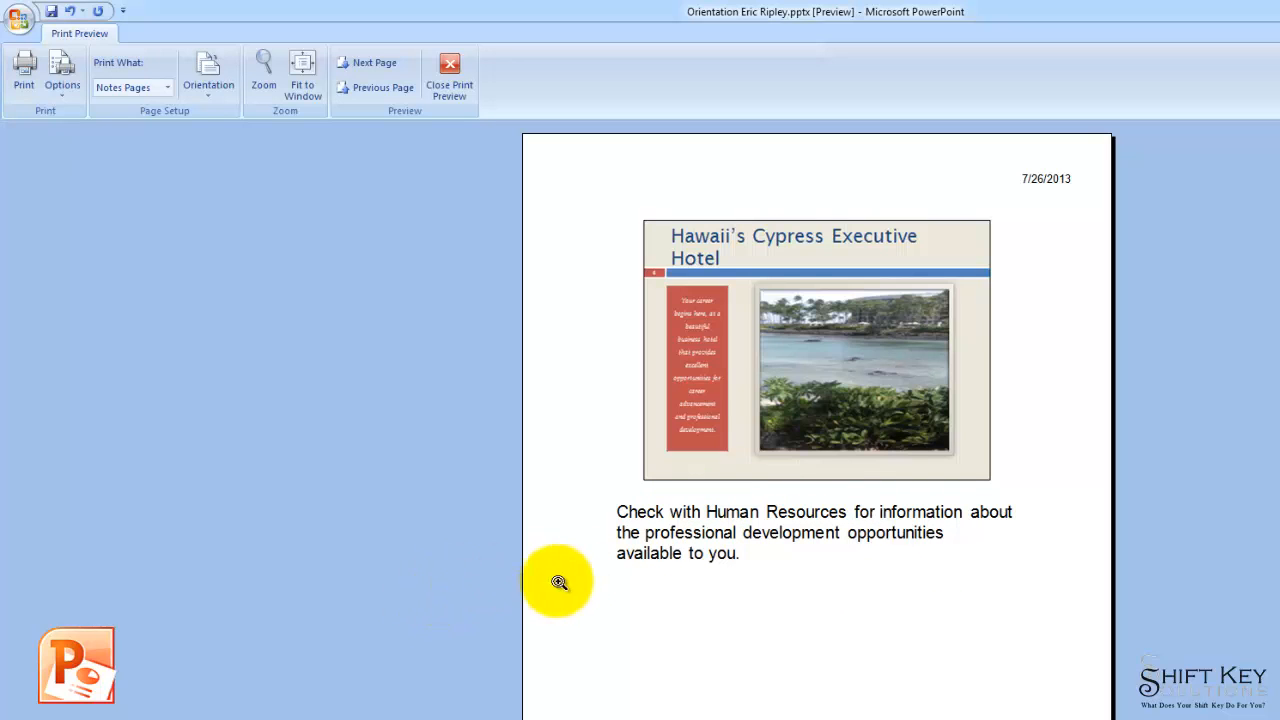
click(448, 78)
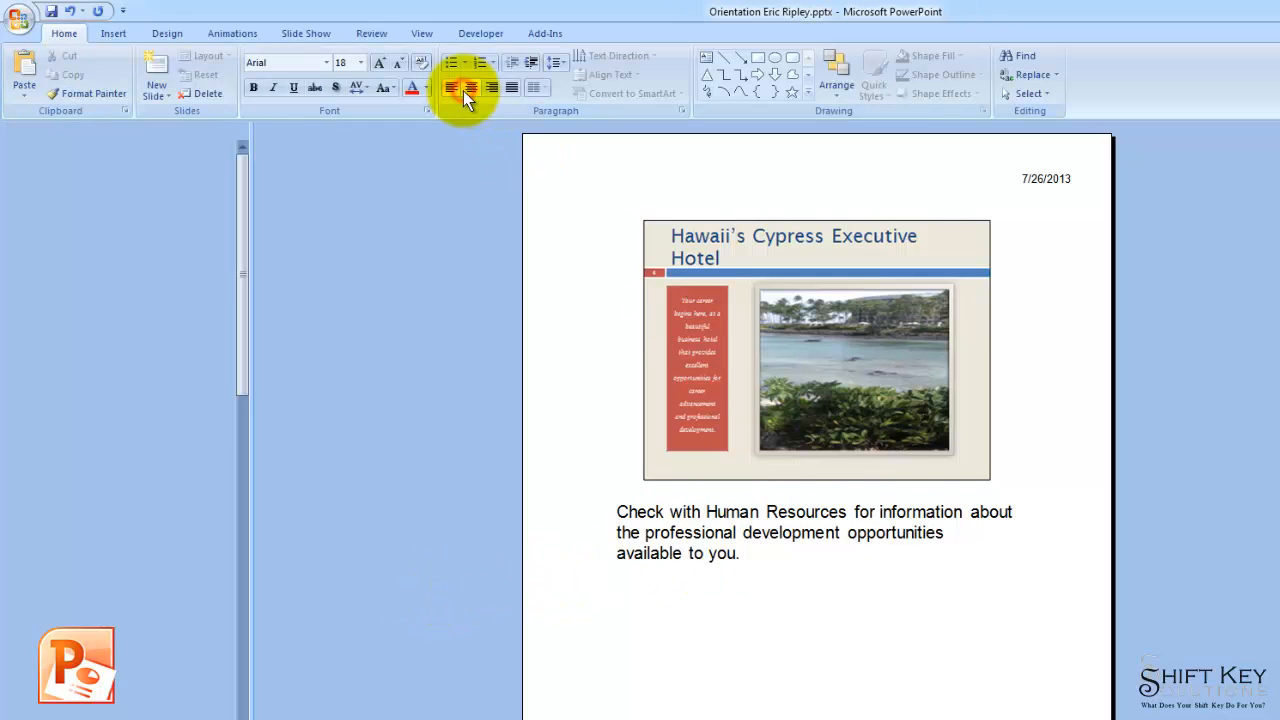